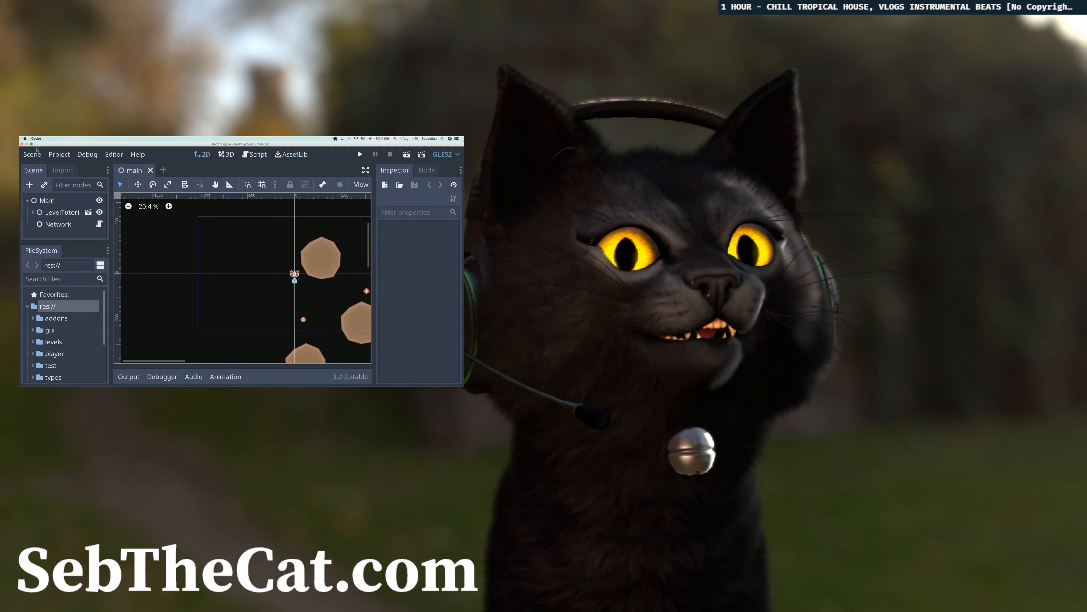
# Return to the editor desktop, expand LevelTutorial to show Player, and select the Network node (topic room:default).
pyautogui.click(113, 154)
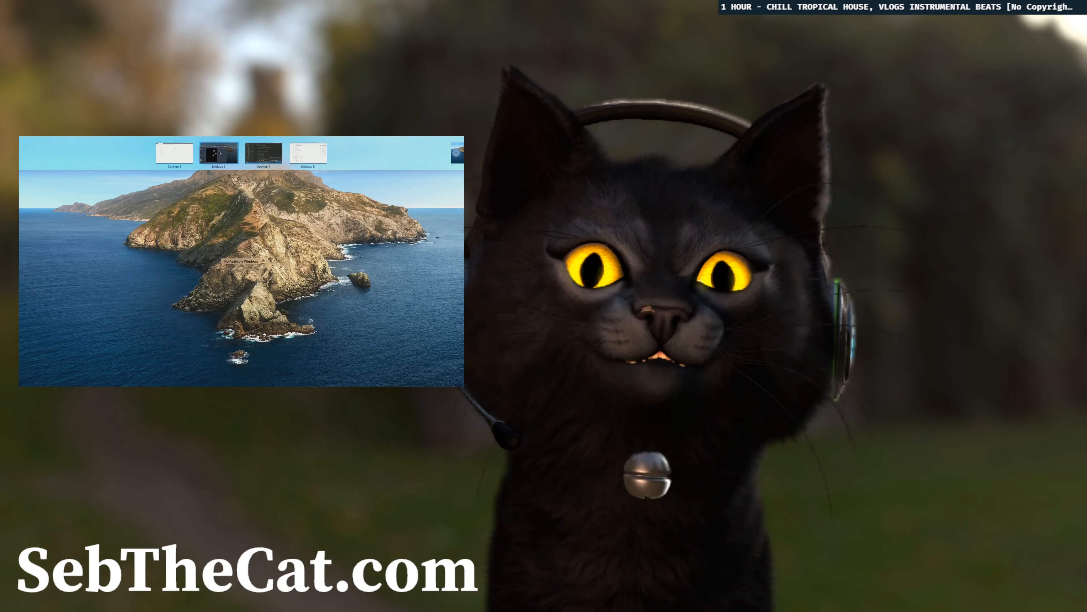
pyautogui.click(219, 152)
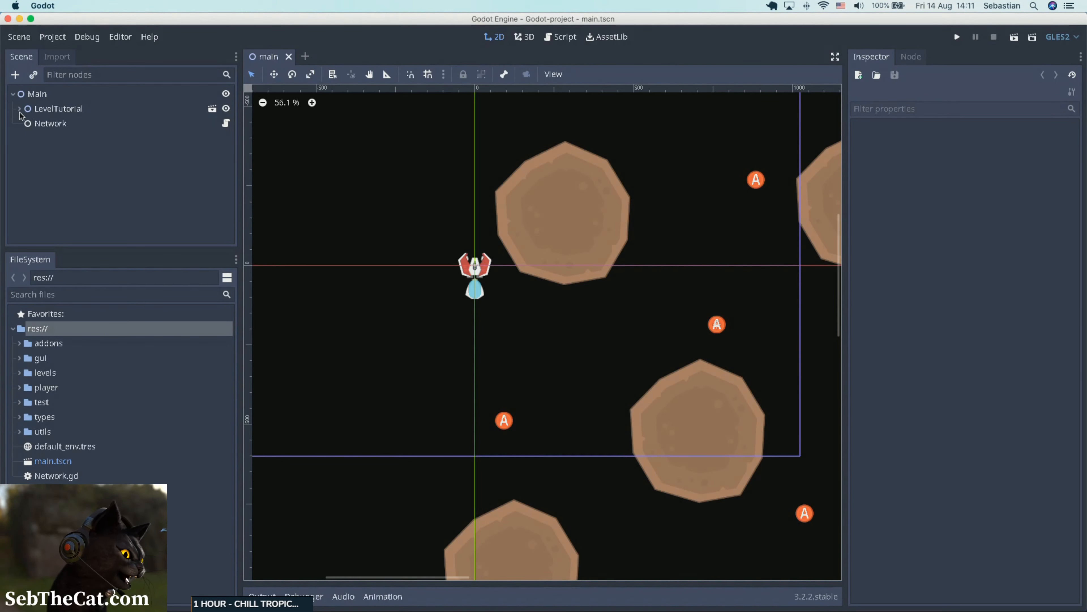
pyautogui.click(52, 123)
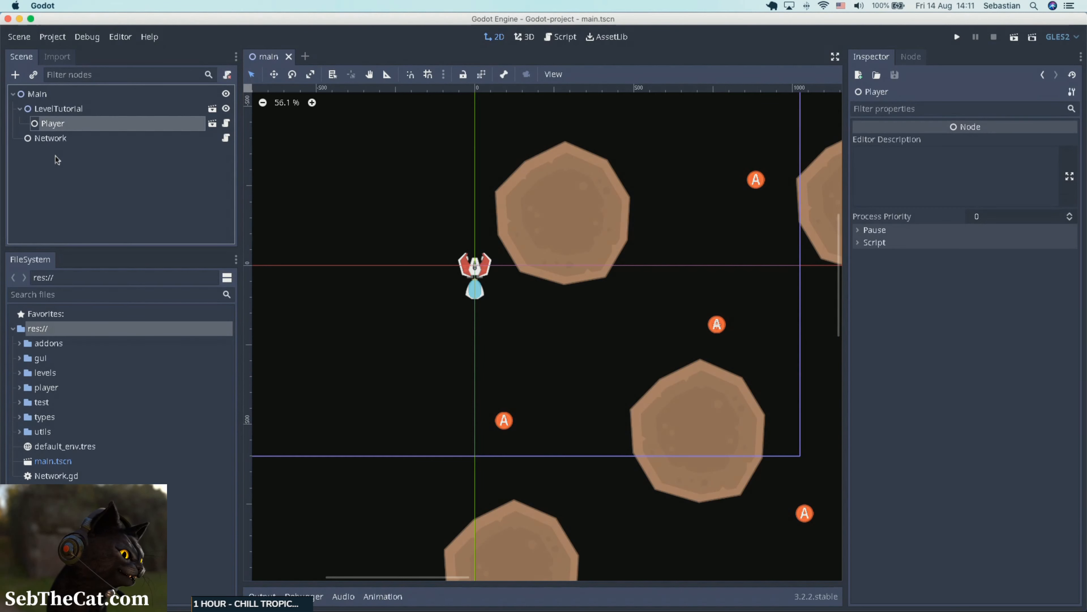
pyautogui.click(50, 138)
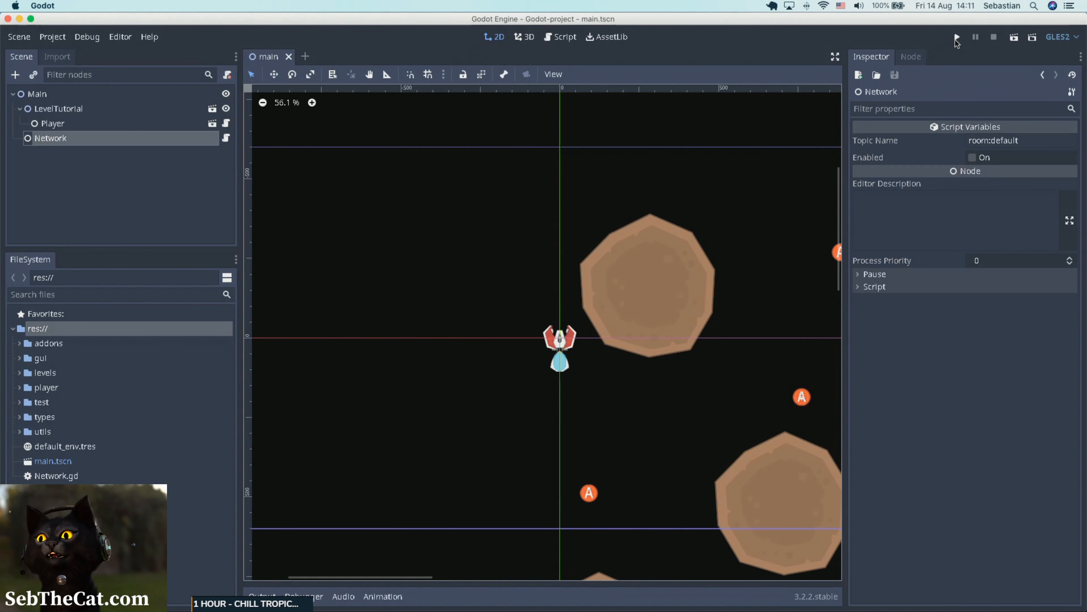
# Run the game twice so the log lists the chain's collider and link-position messages.
pyautogui.click(957, 37)
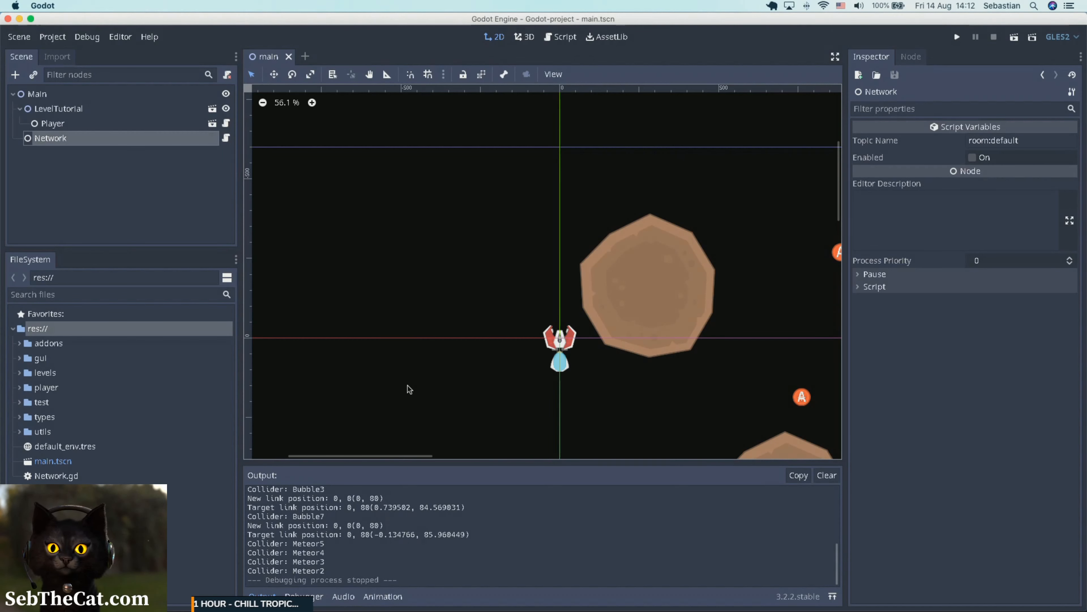
pyautogui.moveTo(429, 415)
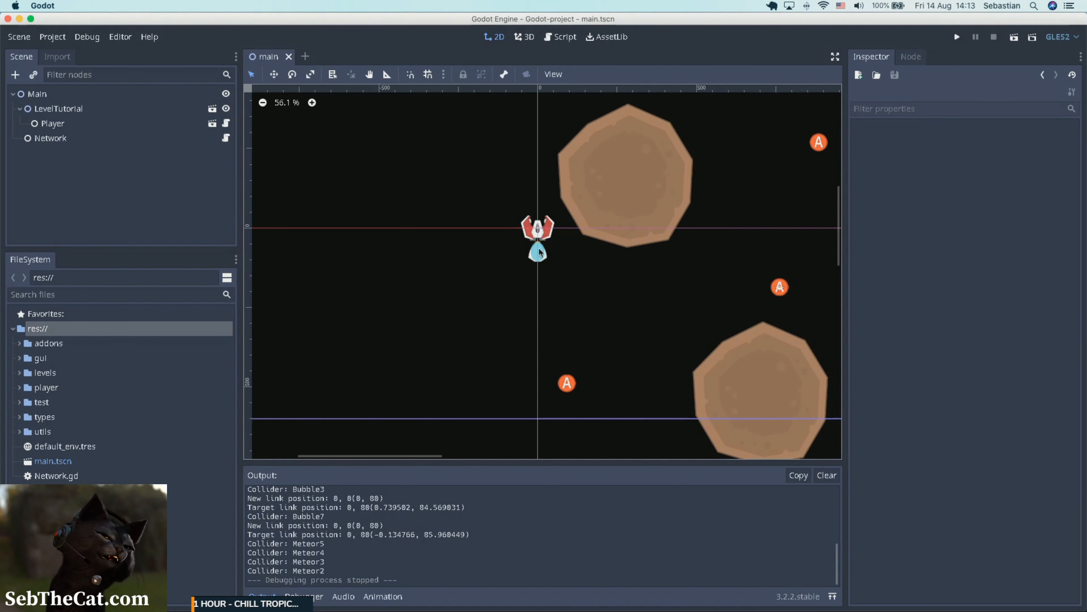
pyautogui.moveTo(506, 272)
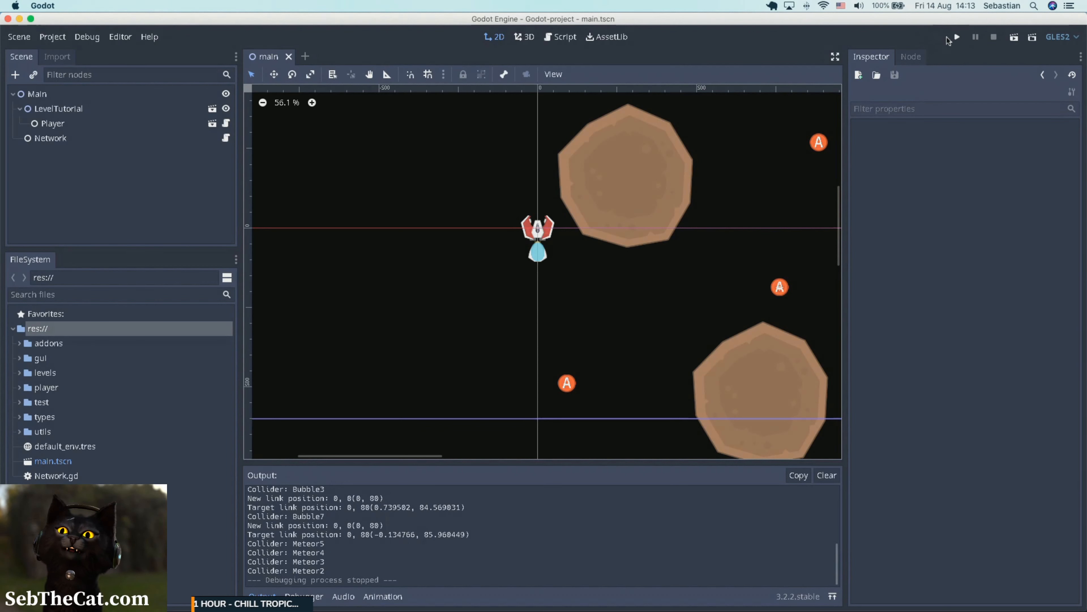
pyautogui.click(955, 36)
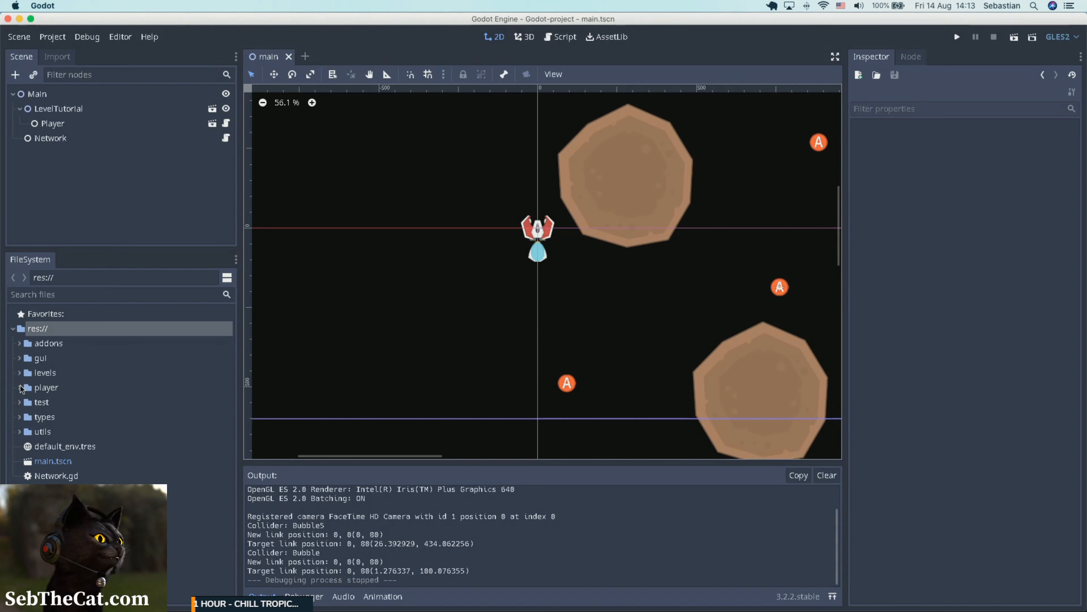
# Open chain_joint.tscn from the player/chain_link folder in the FileSystem dock.
pyautogui.click(46, 386)
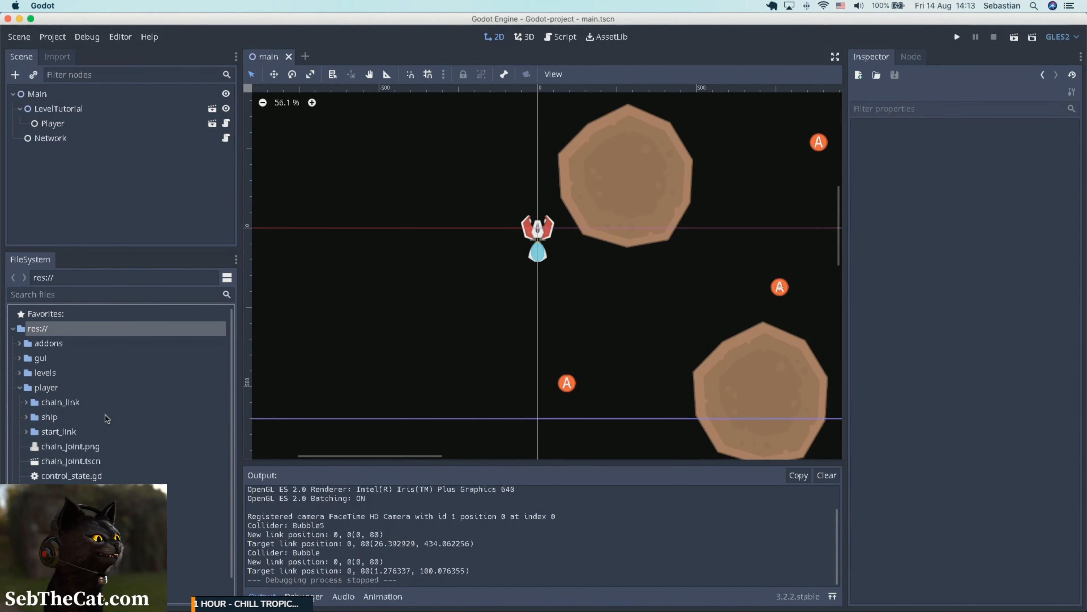
pyautogui.click(60, 401)
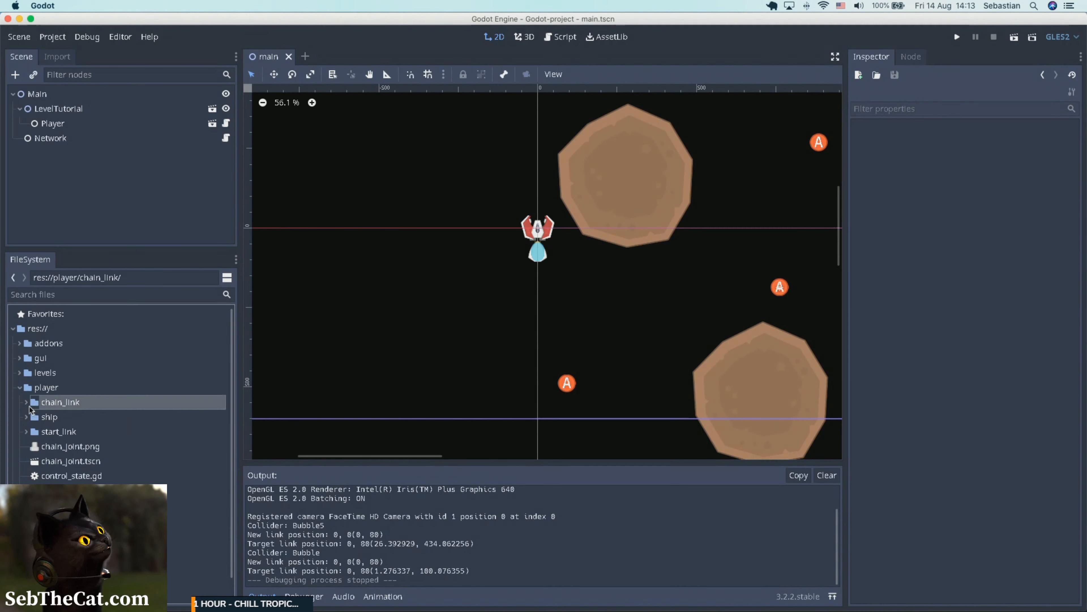
pyautogui.click(27, 402)
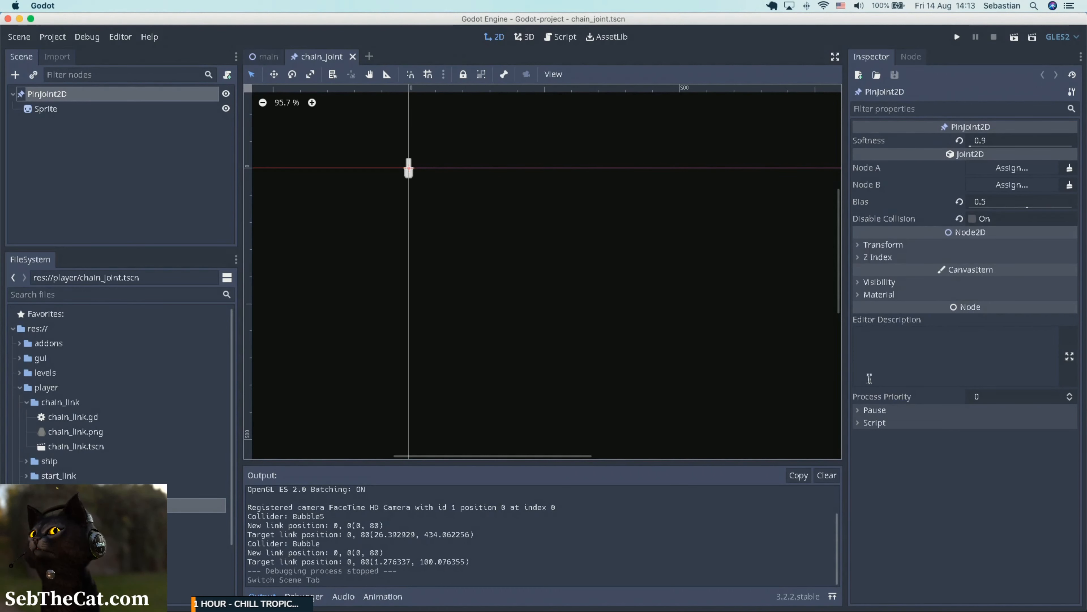
pyautogui.moveTo(862, 210)
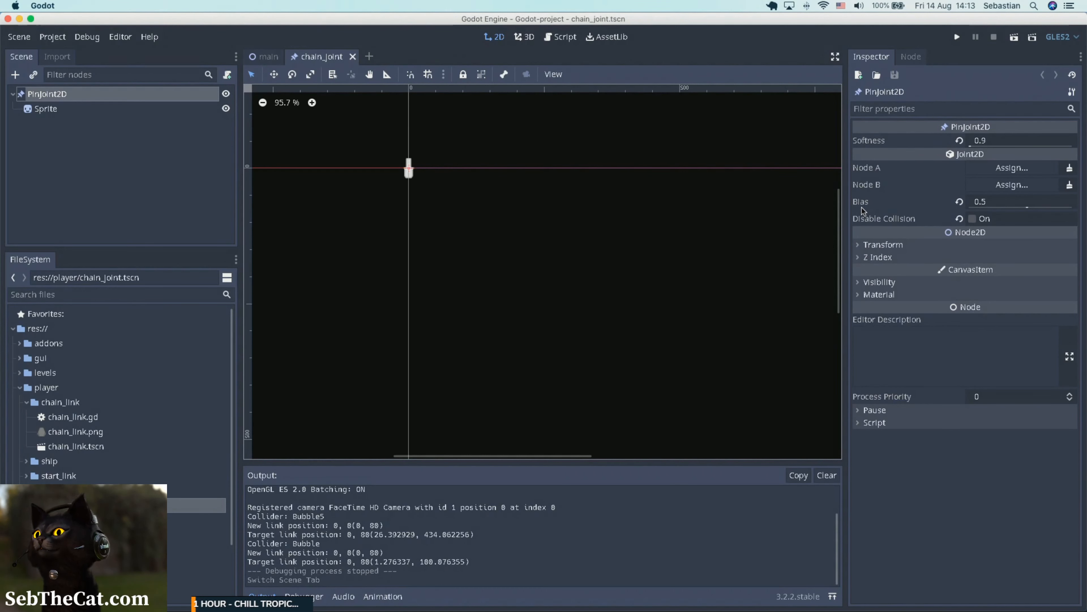
pyautogui.moveTo(873, 201)
pyautogui.write('0.8')
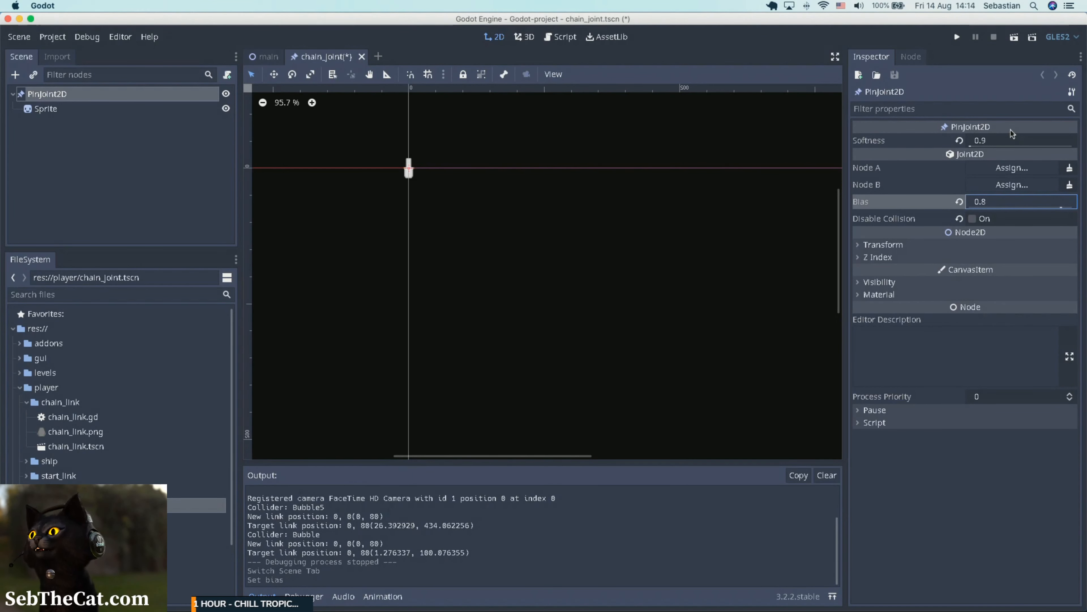
pyautogui.moveTo(887, 140)
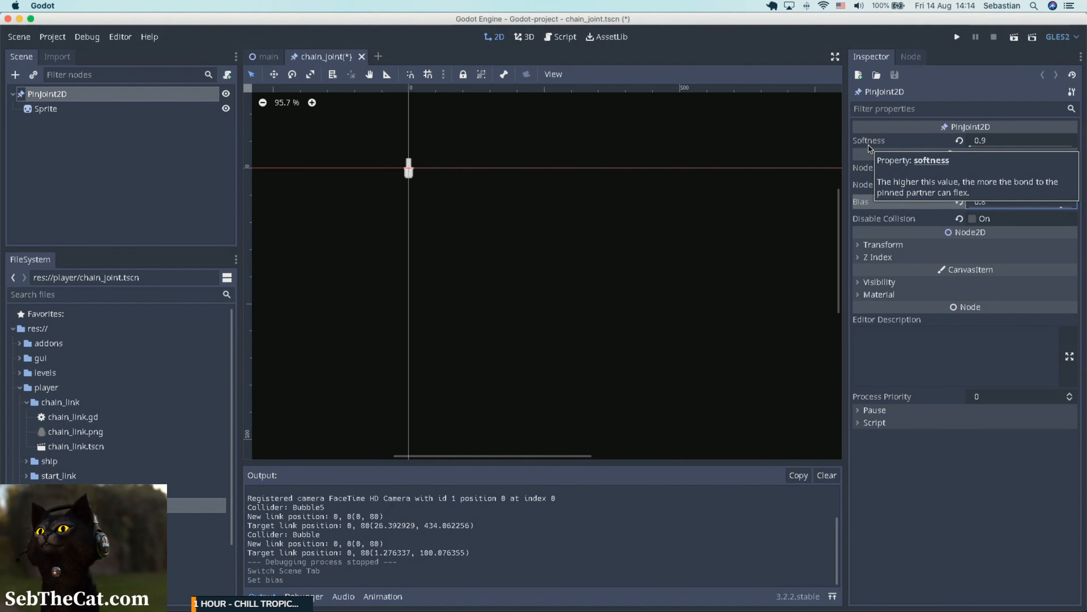
# Set the PinJoint2D softness to 0.2, then open the chain_link scene.
pyautogui.click(1019, 140)
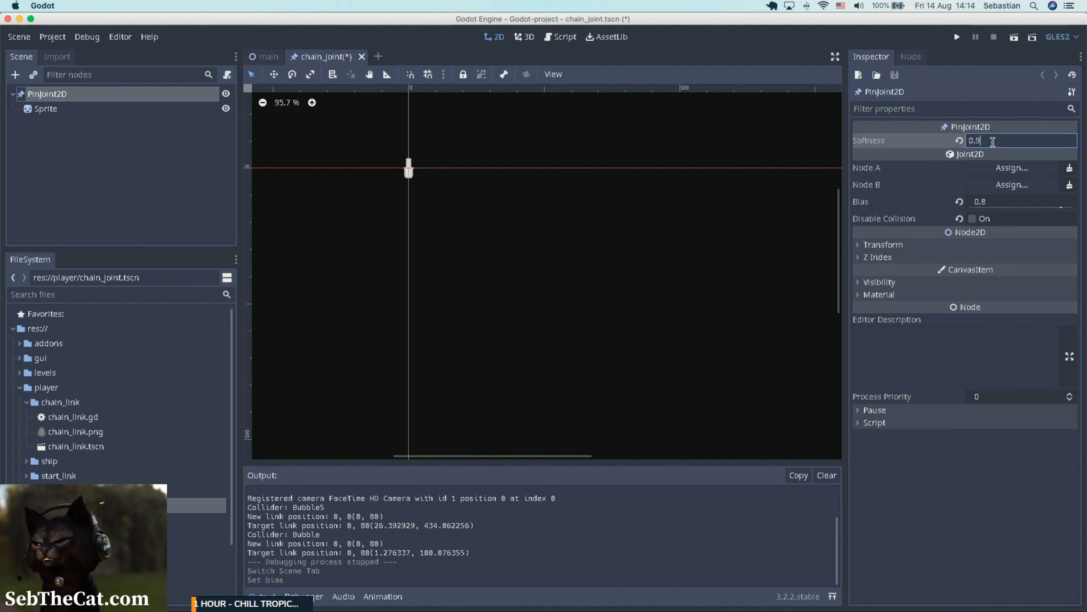
pyautogui.write('0.2')
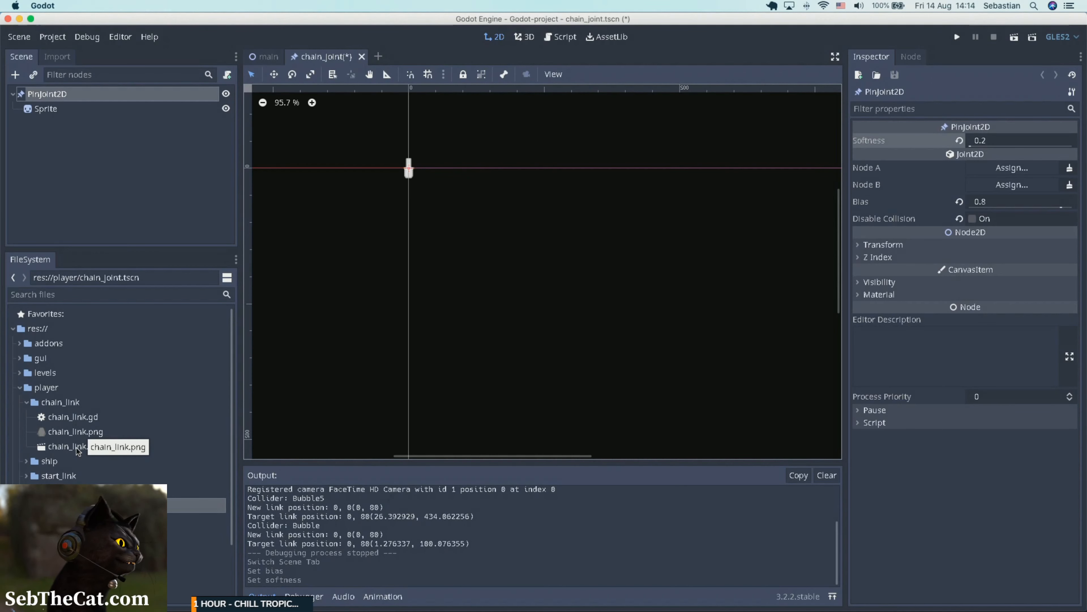
pyautogui.doubleClick(67, 445)
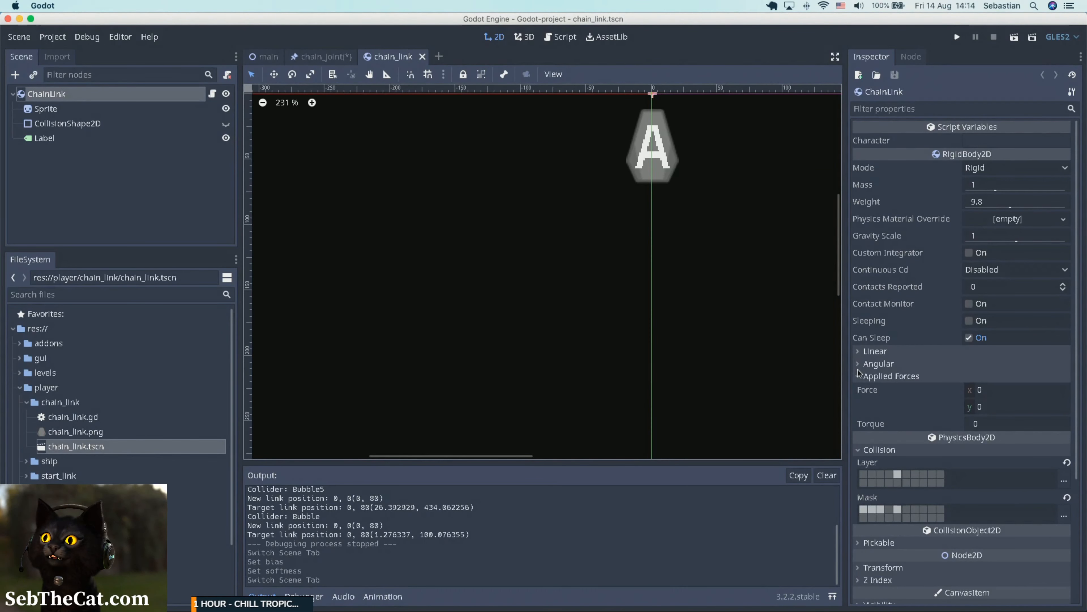
# Set the ChainLink RigidBody2D's Angular Damp to 2 (trying 0.4 and 1 first).
pyautogui.click(878, 363)
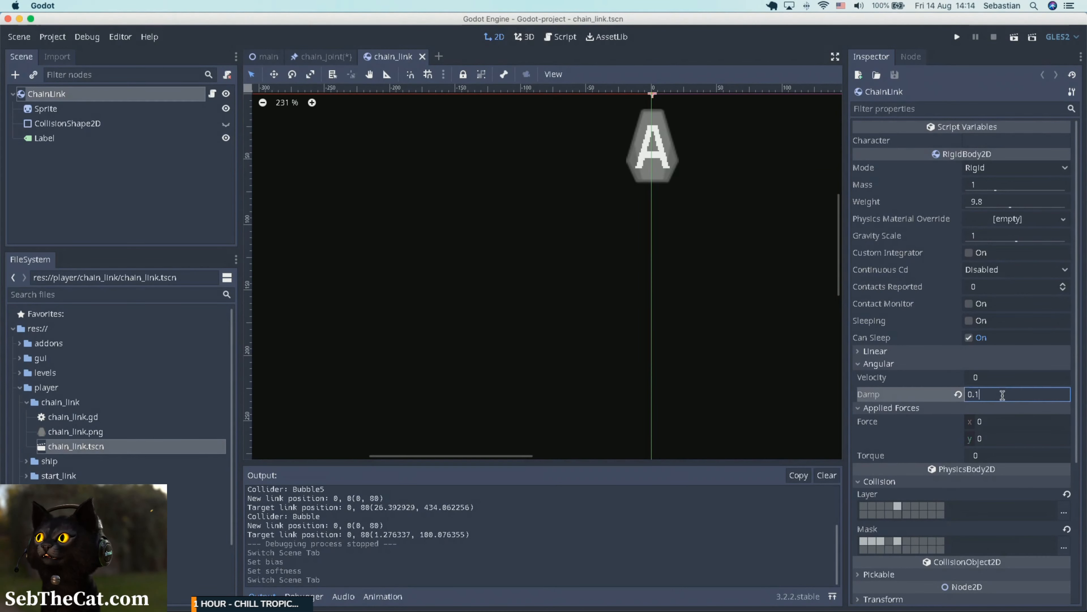
pyautogui.write('0.4')
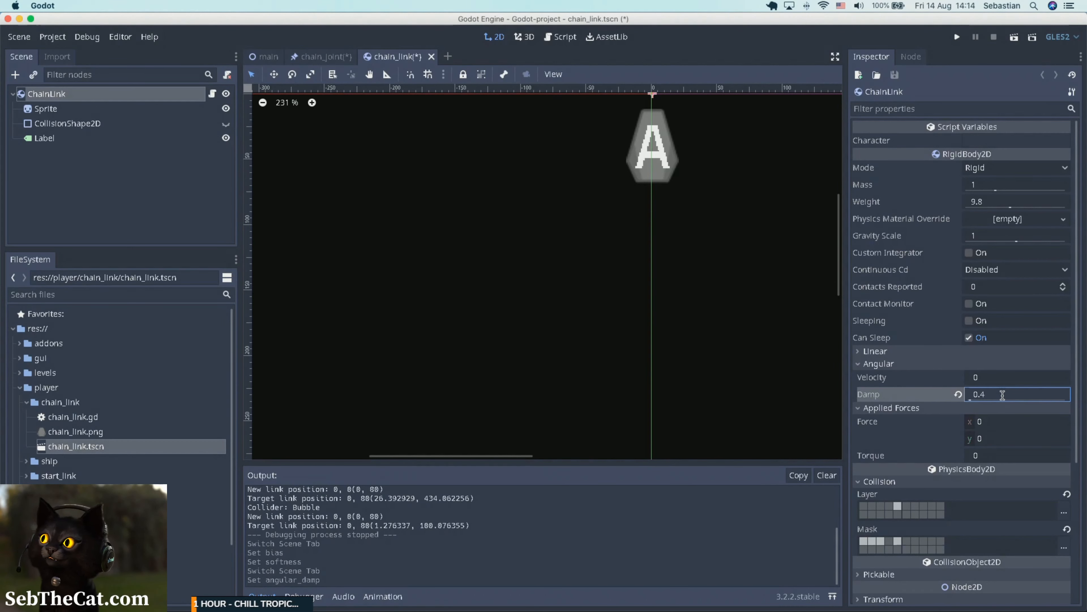
pyautogui.write('1')
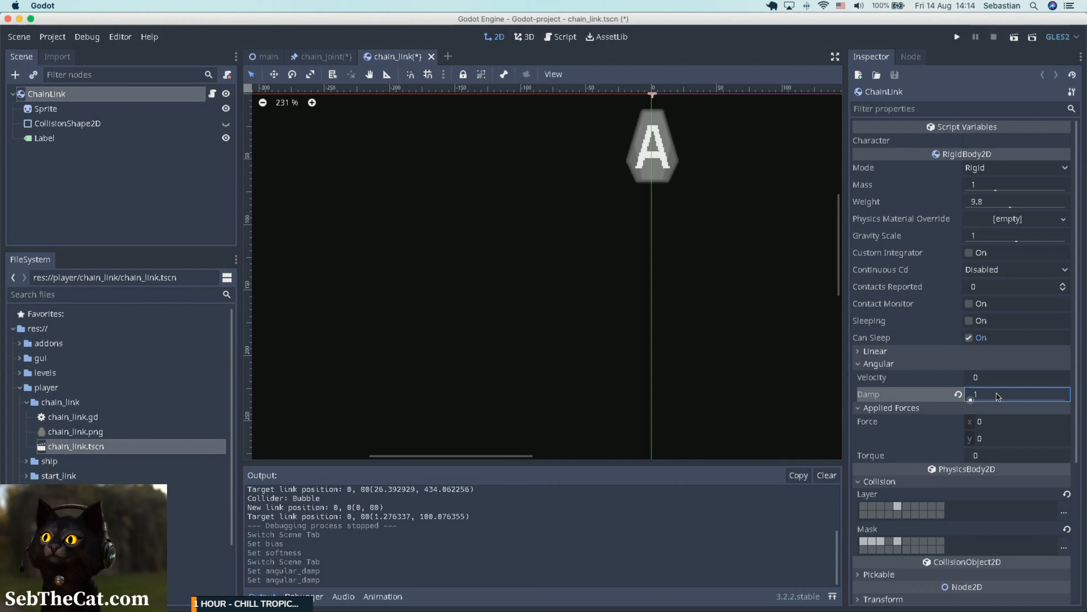
pyautogui.write('2')
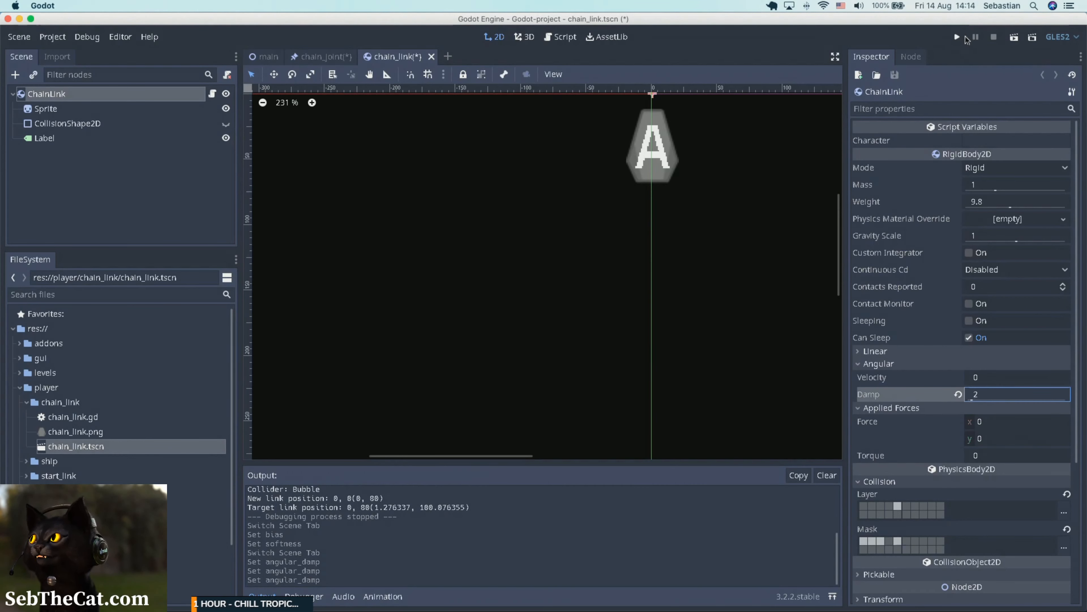
# Run the game to watch the damped chain, then stop it.
pyautogui.click(957, 37)
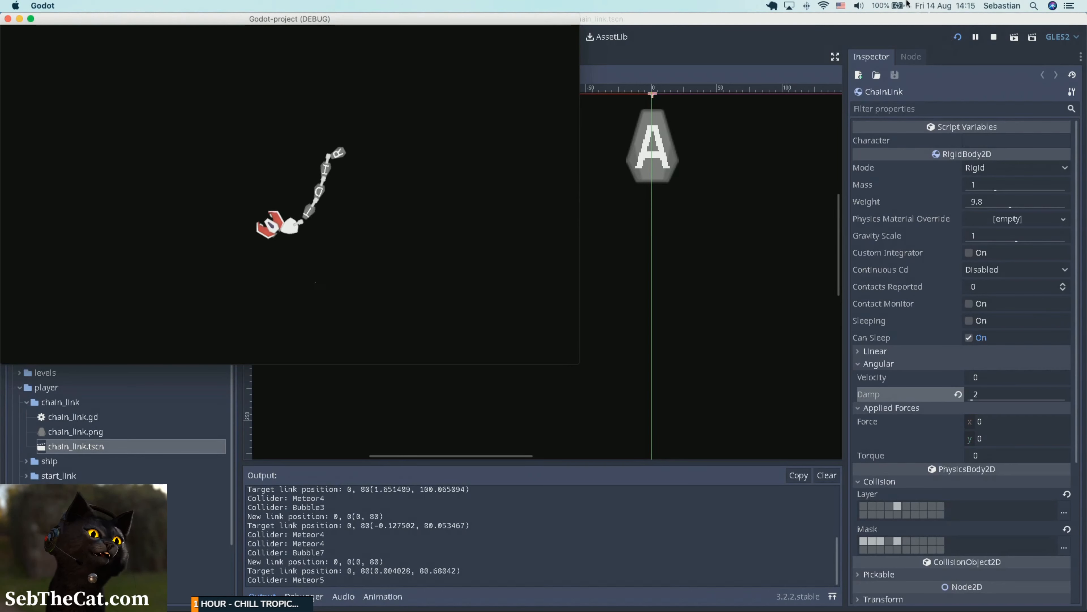
pyautogui.click(993, 37)
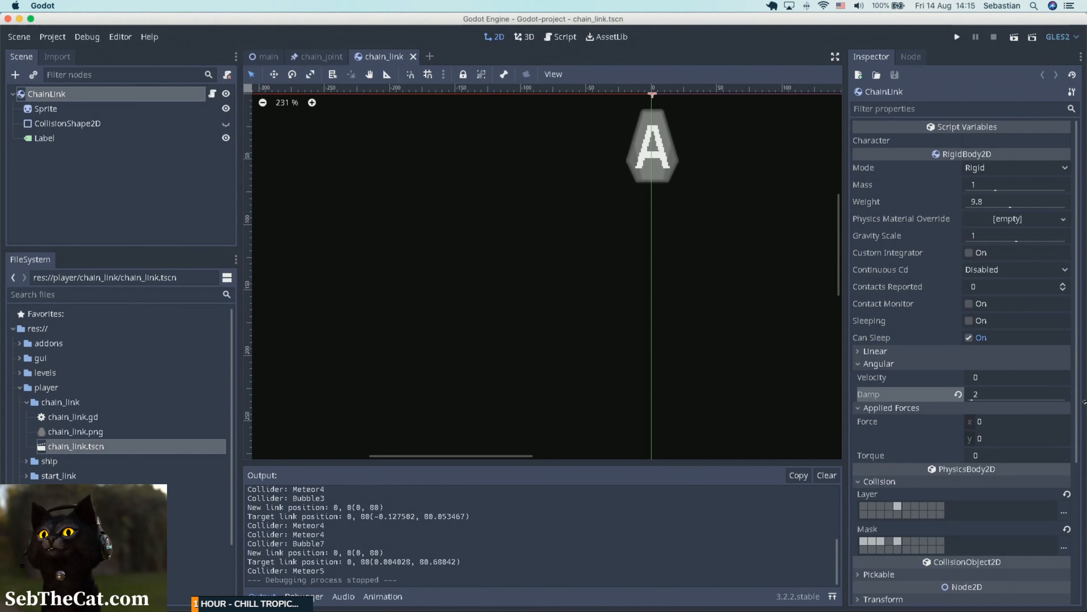
pyautogui.moveTo(731, 156)
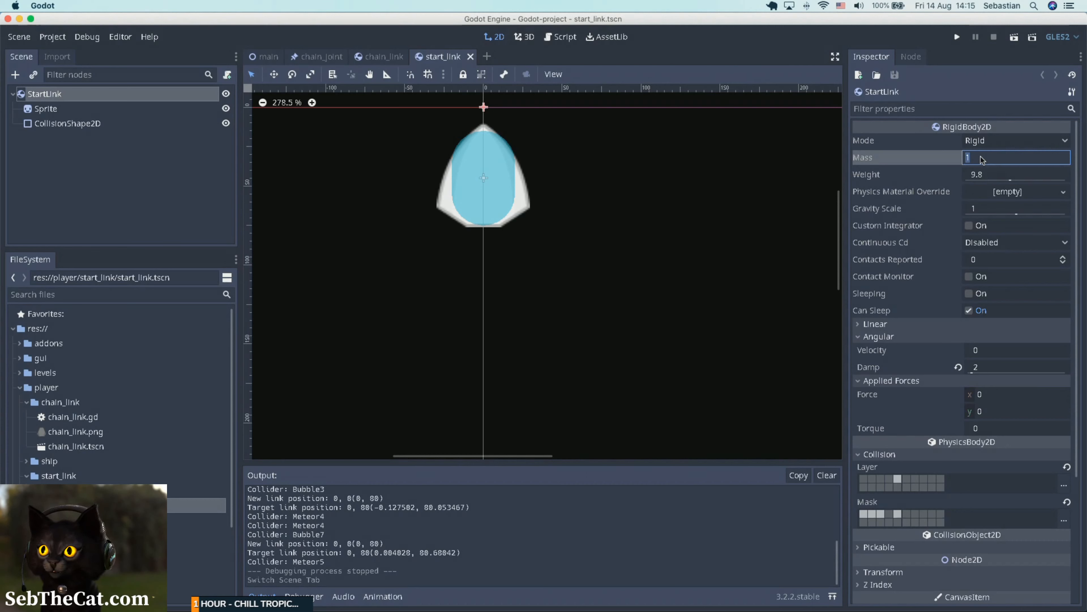
# Set StartLink's mass to 10 and confirm its angular damp remains 2.
pyautogui.write('10')
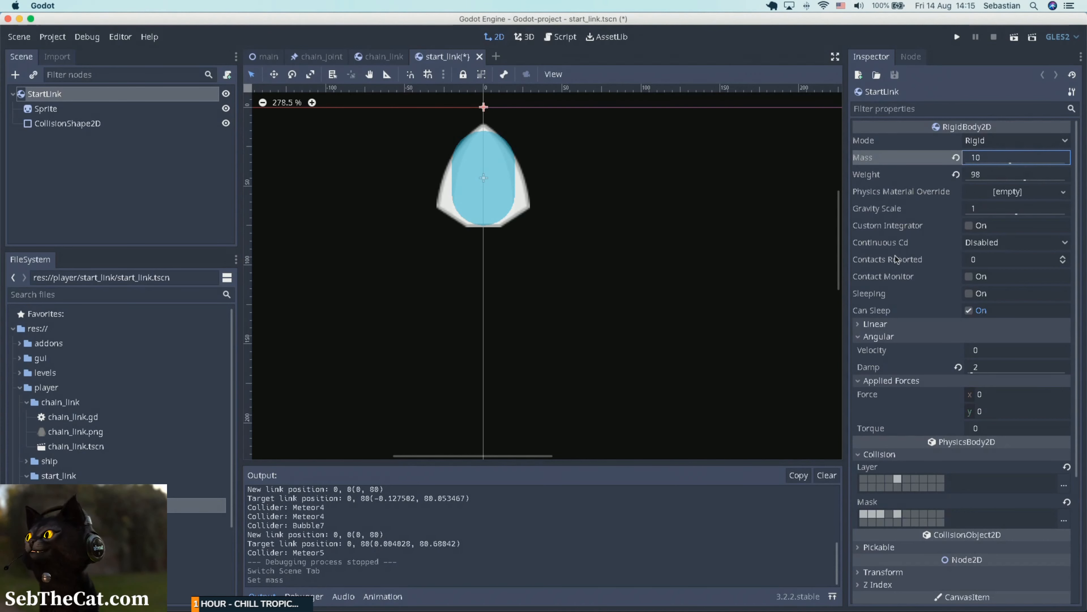
pyautogui.moveTo(901, 246)
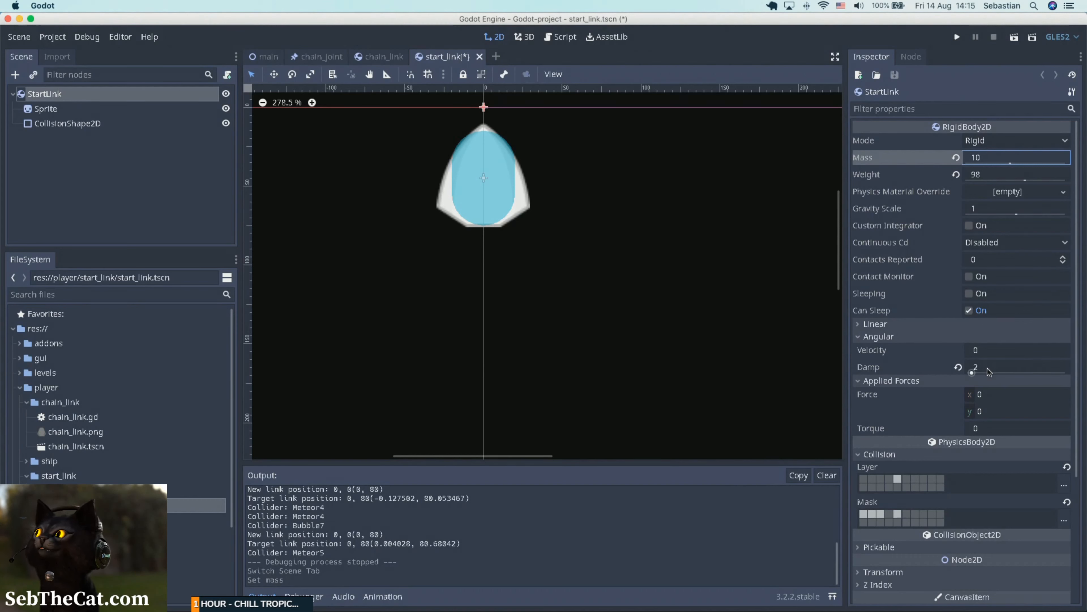
pyautogui.click(1016, 367)
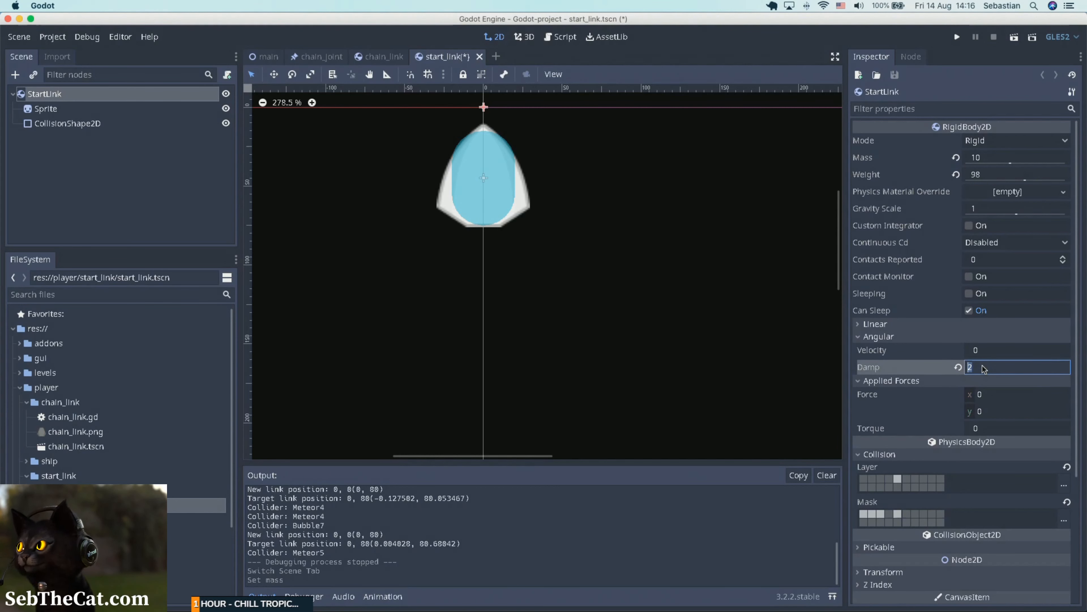
pyautogui.moveTo(845, 340)
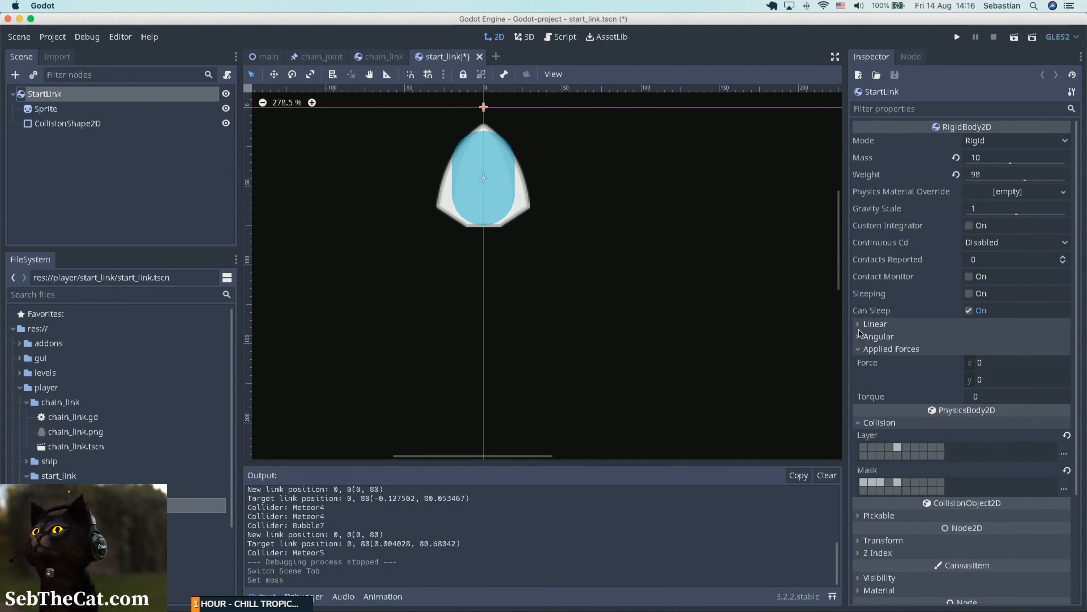
pyautogui.click(875, 324)
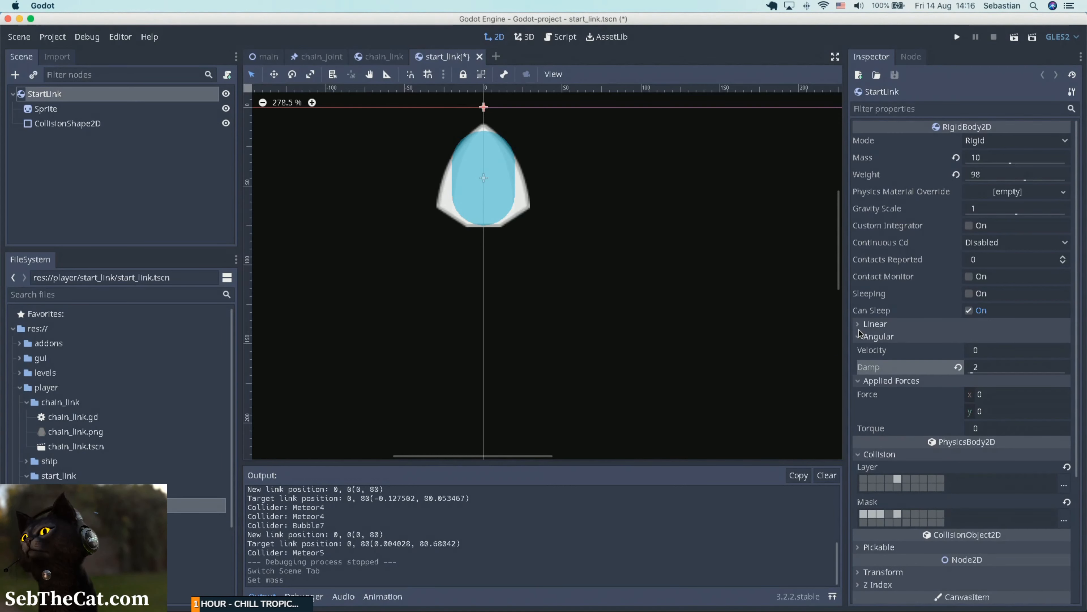
pyautogui.click(859, 324)
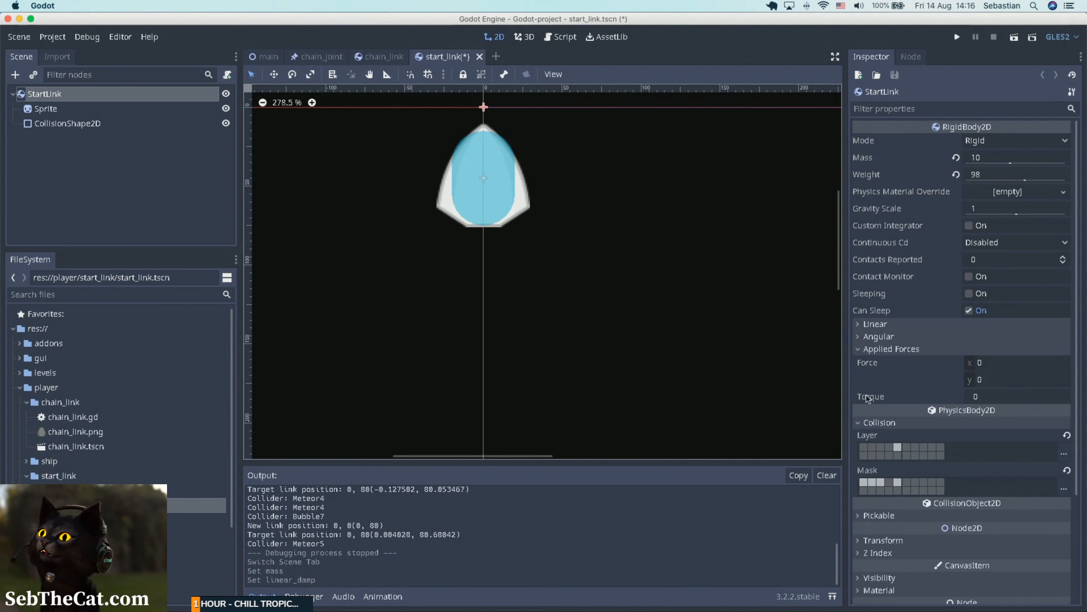
pyautogui.moveTo(871, 396)
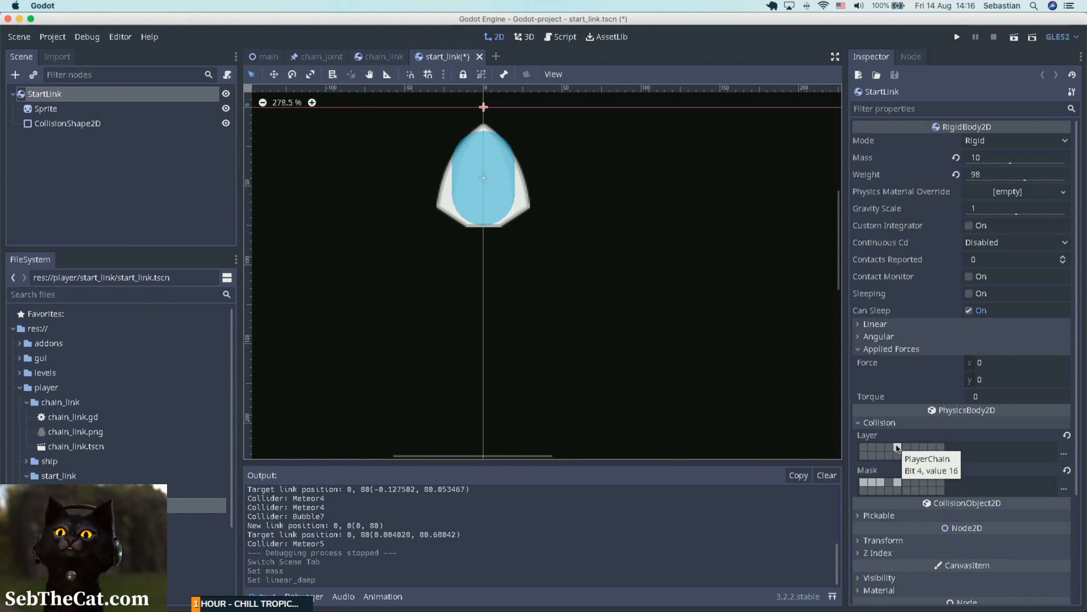
pyautogui.moveTo(896, 497)
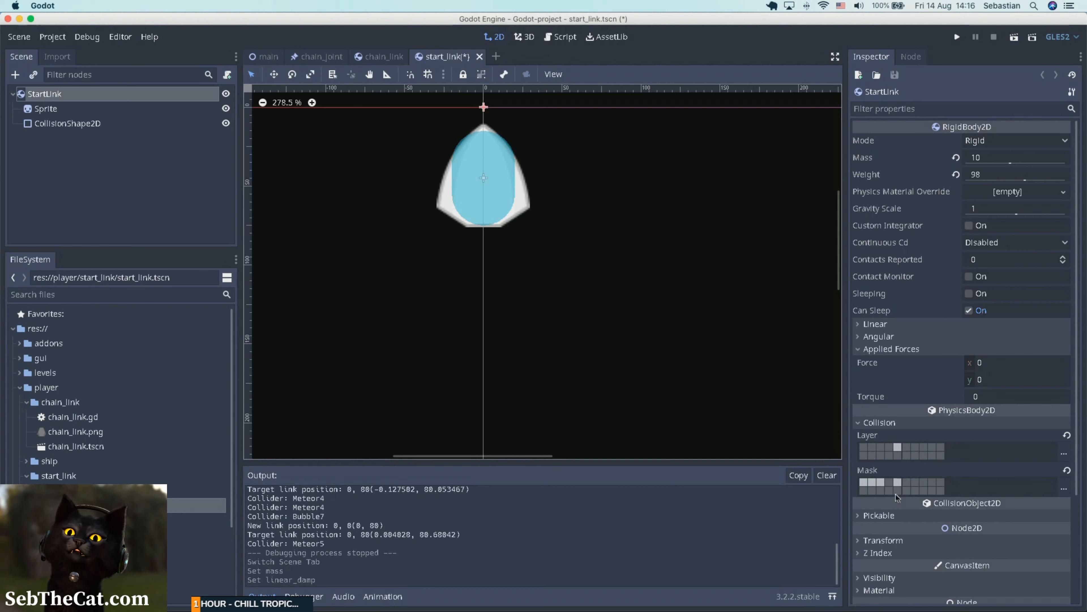
pyautogui.moveTo(897, 487)
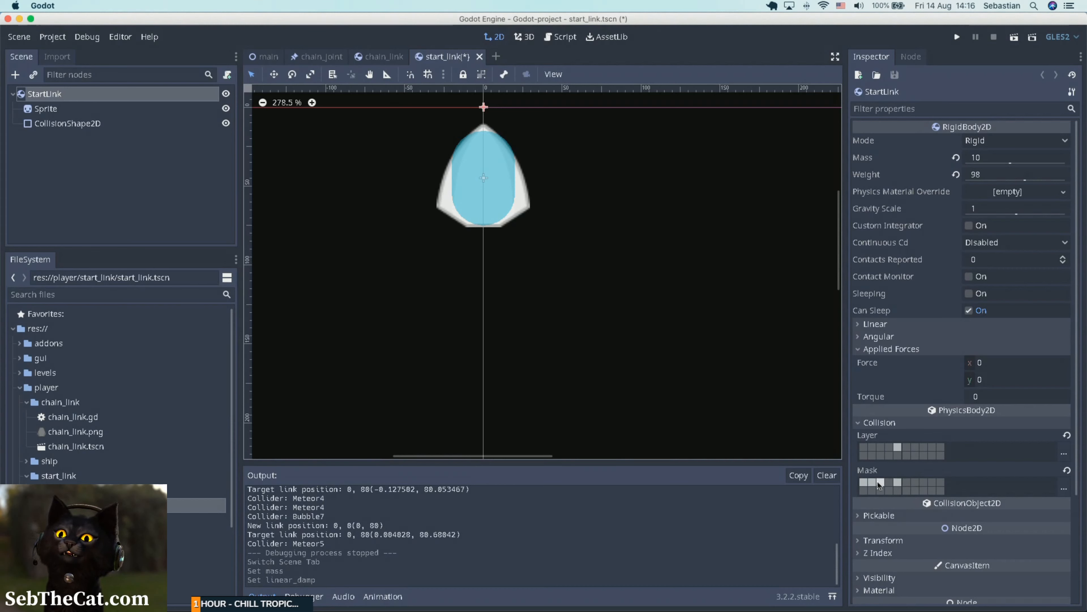
pyautogui.moveTo(878, 485)
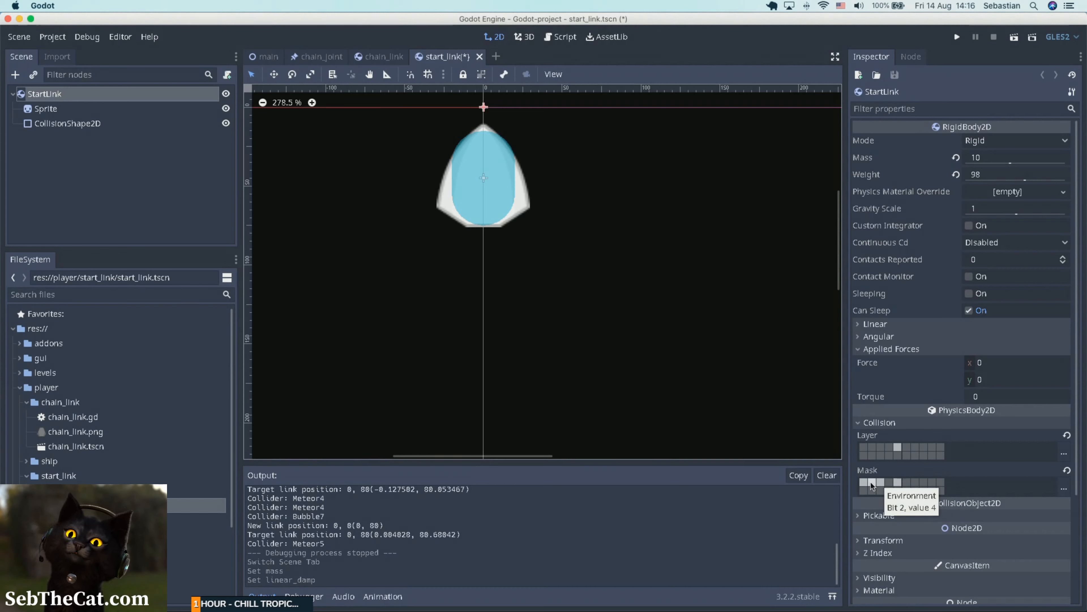
pyautogui.moveTo(437, 344)
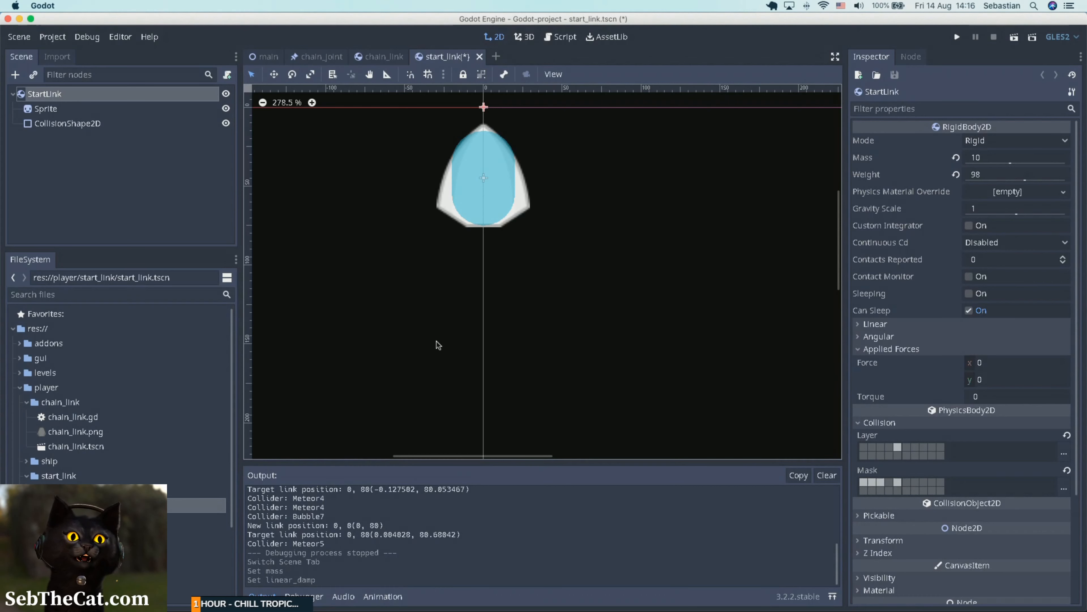
pyautogui.moveTo(137, 186)
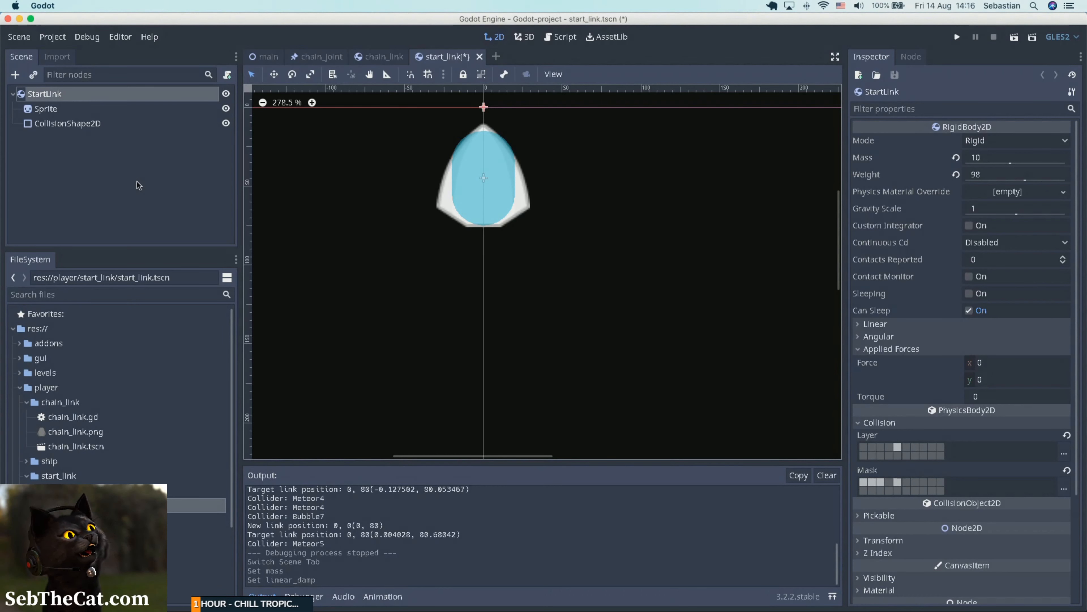
pyautogui.moveTo(936, 310)
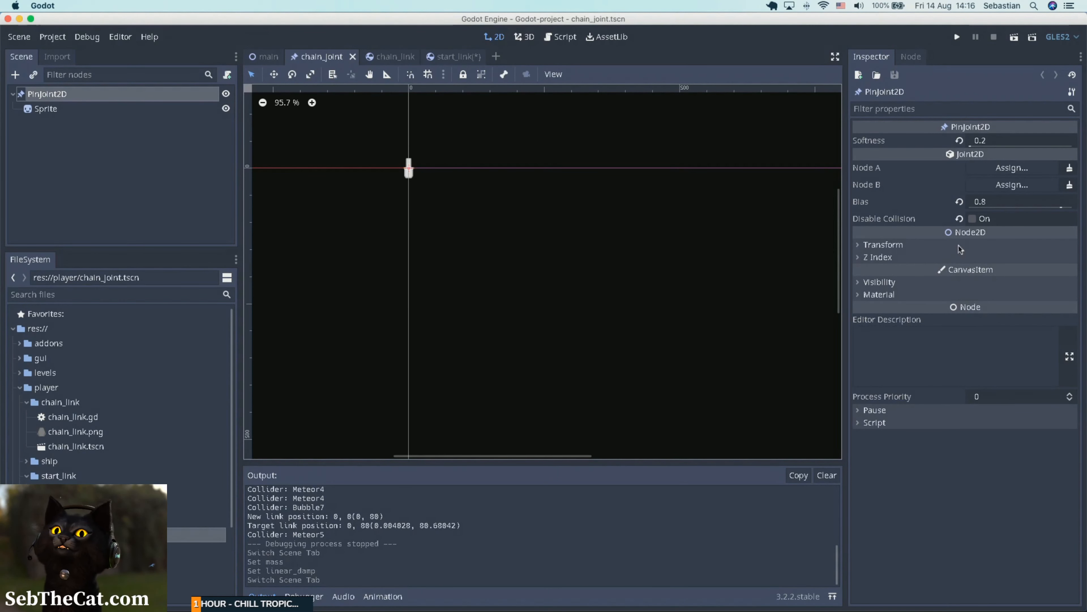
pyautogui.moveTo(862, 201)
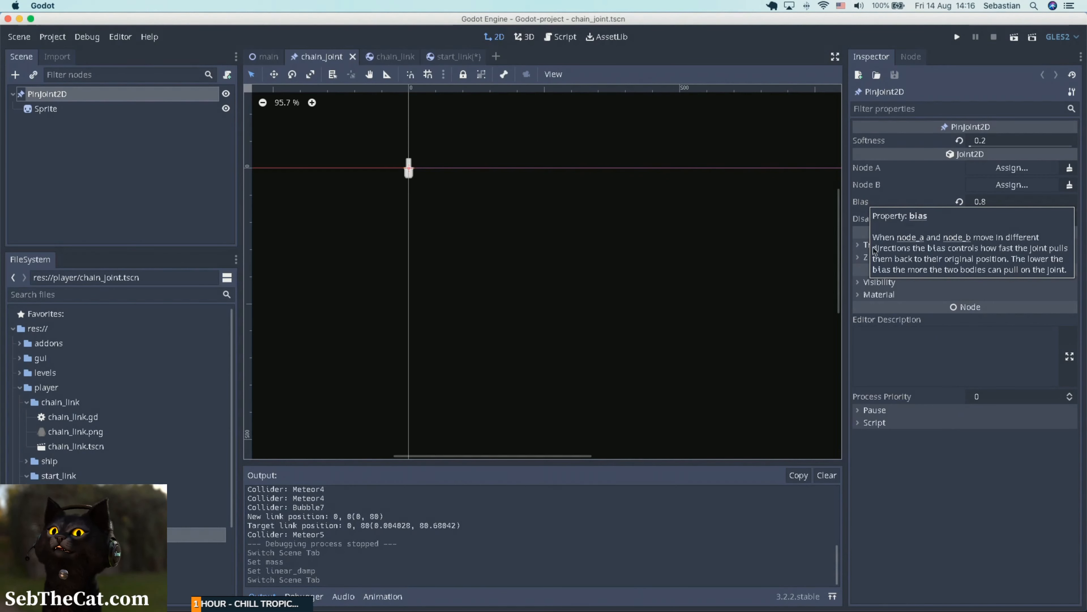
pyautogui.moveTo(778, 138)
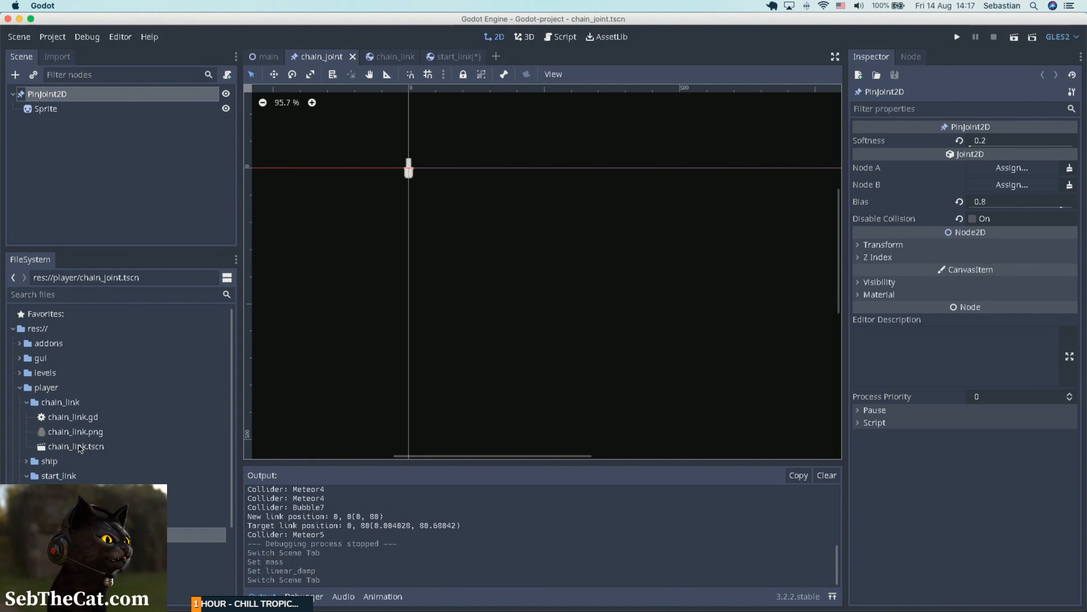
# Switch to the chain_link scene and lower its Angular Damp to 0.1.
pyautogui.click(384, 56)
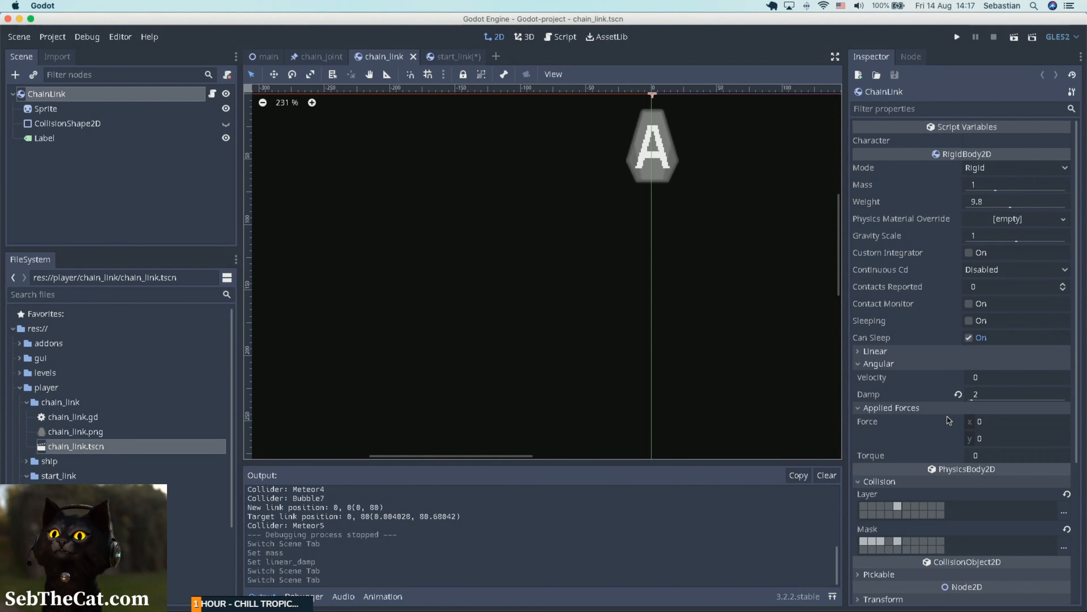
pyautogui.click(1016, 394)
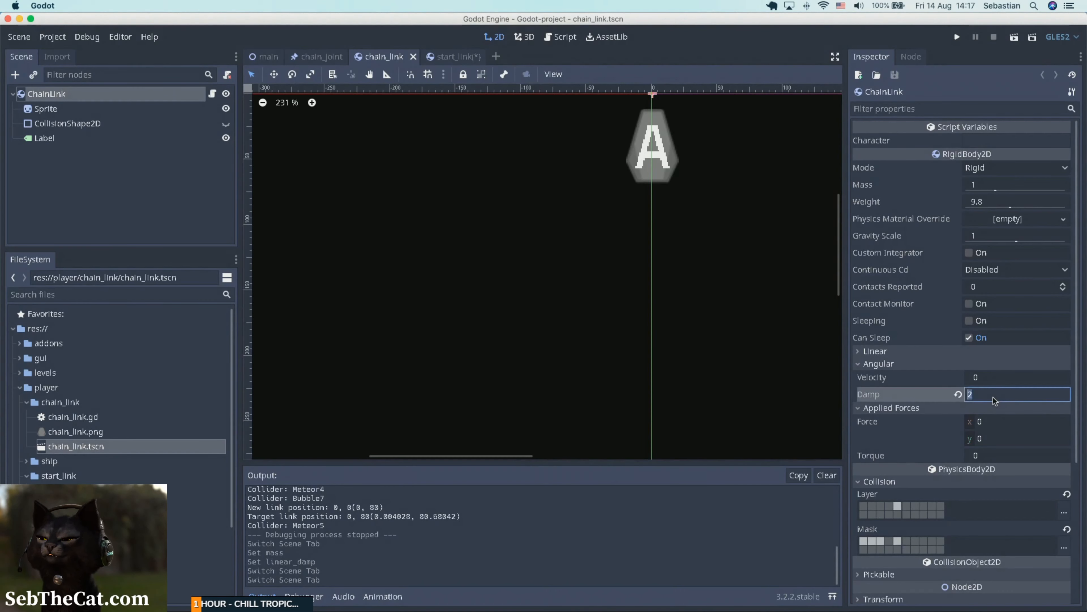
pyautogui.write('0.1')
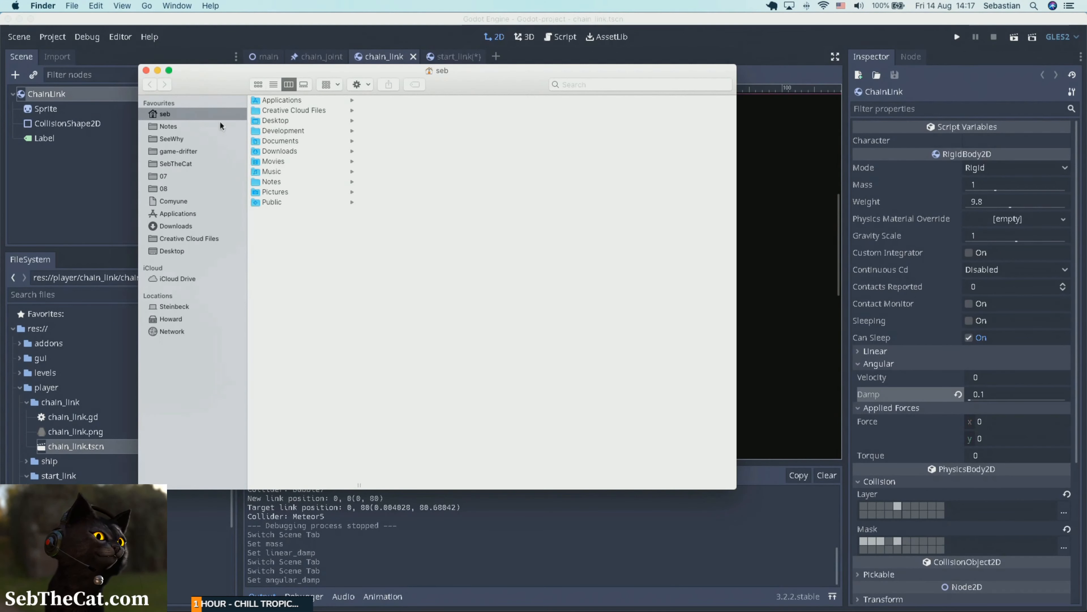
# Navigate Finder to game-drifter > assets > kenney_spaceshooterextension > PNG.
pyautogui.click(178, 151)
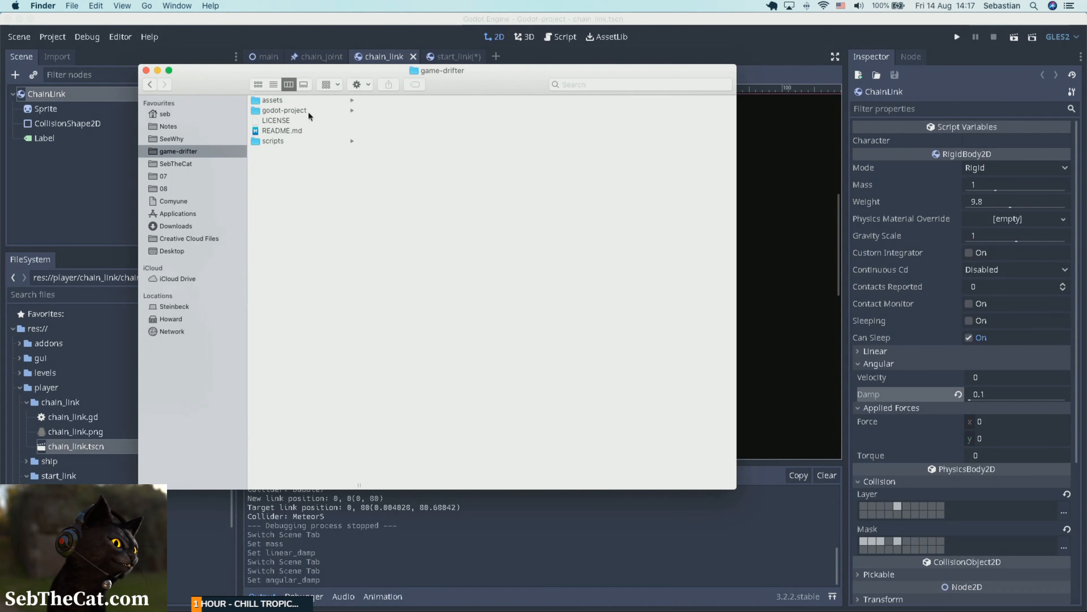
pyautogui.click(272, 100)
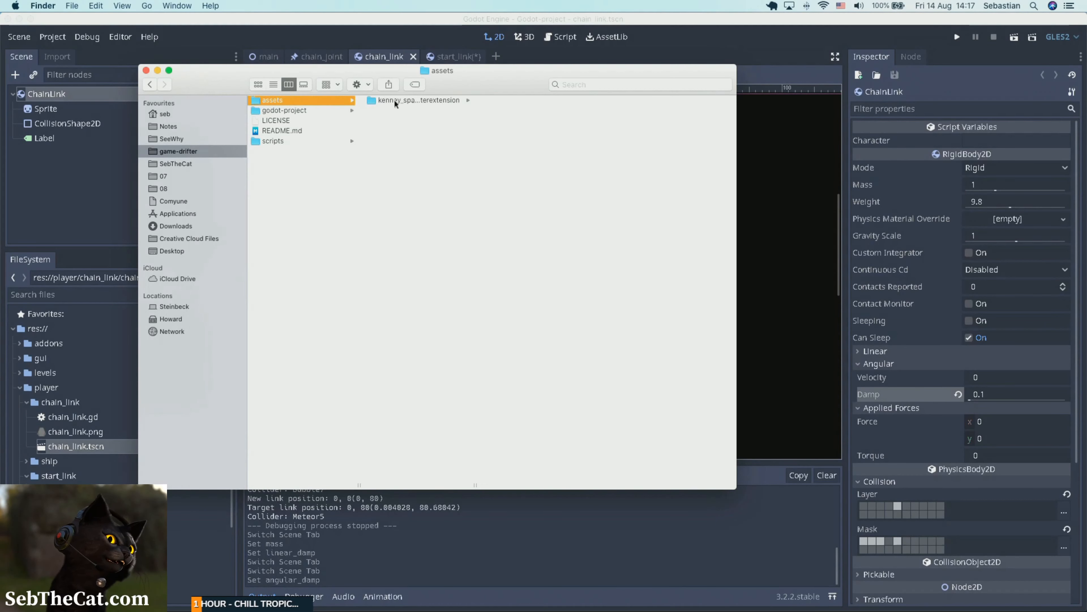
pyautogui.click(418, 100)
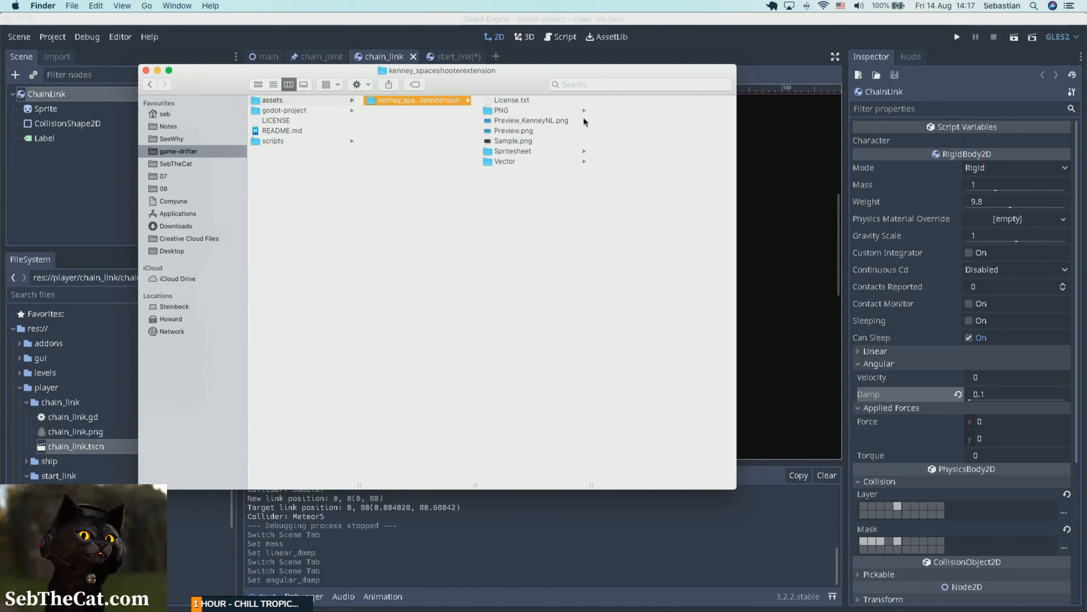
pyautogui.click(501, 110)
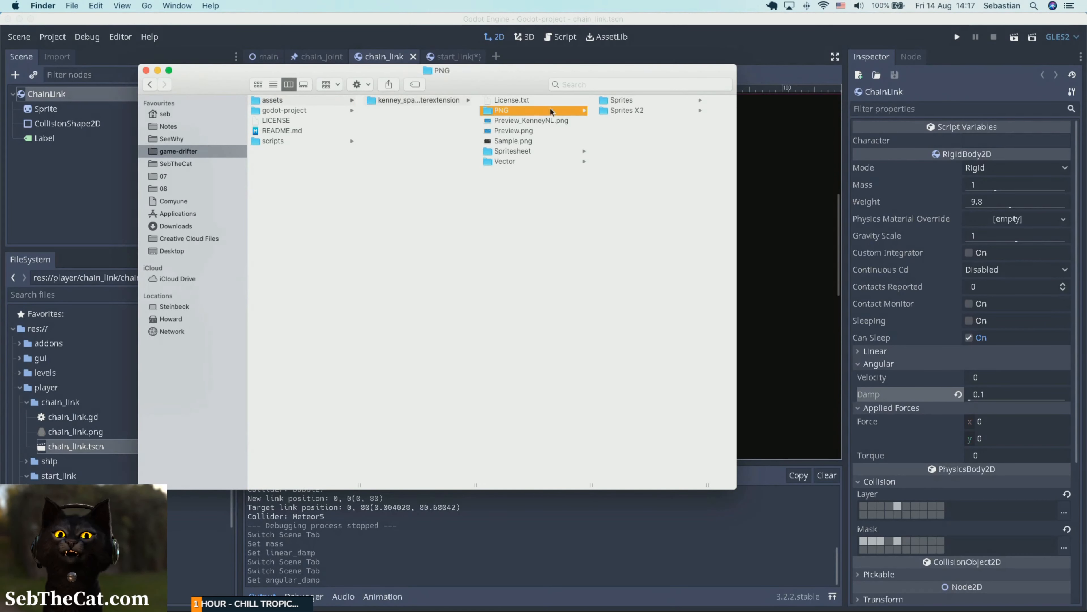